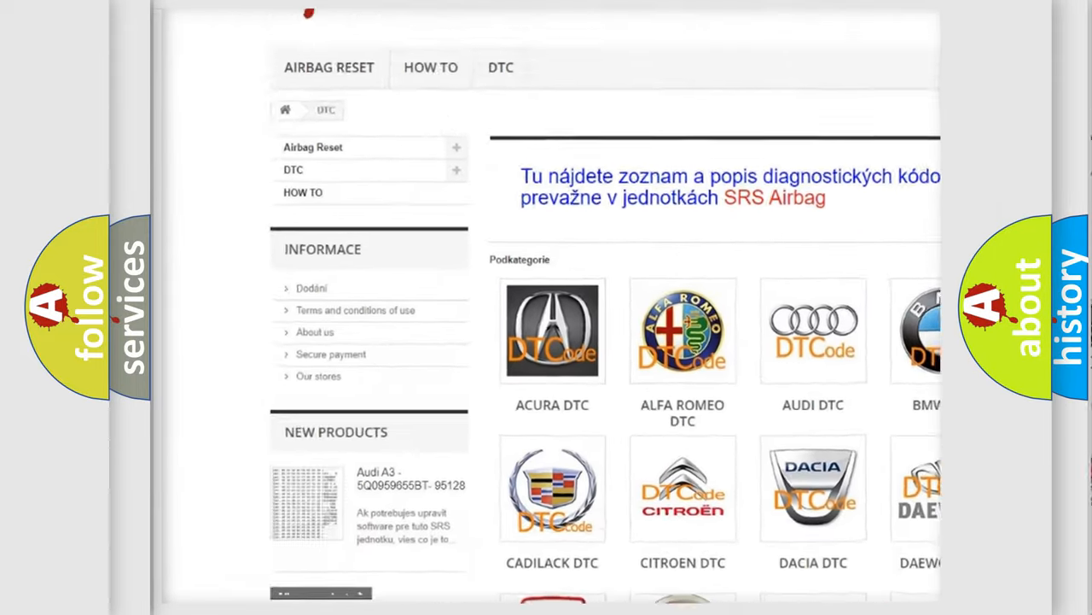
{"action": "scroll", "scroll_direction": "down", "scroll_amount": 3}
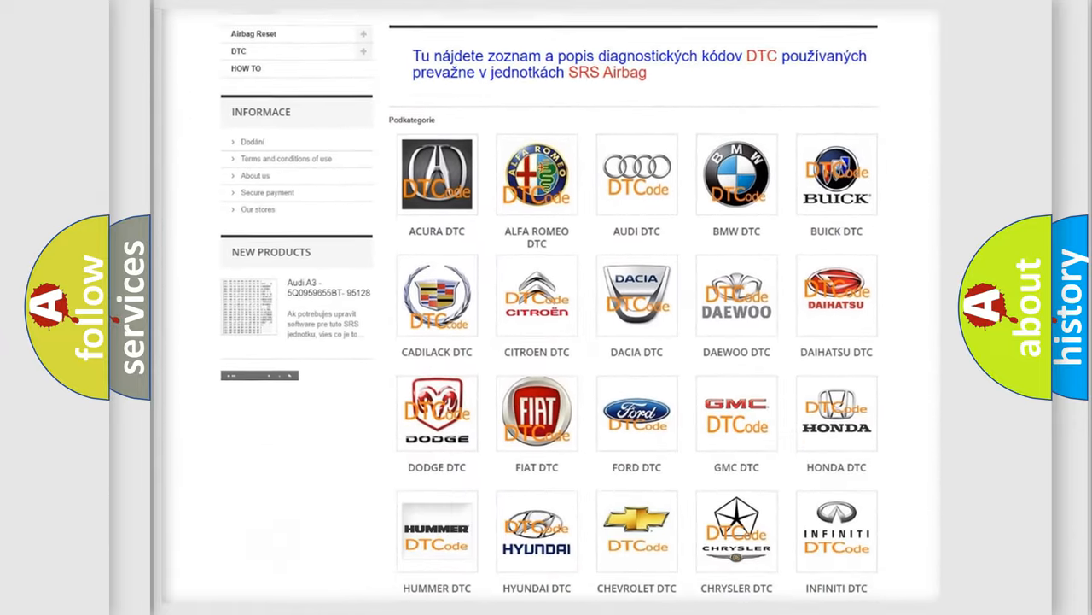
{"action": "scroll", "scroll_direction": "down", "scroll_amount": 3}
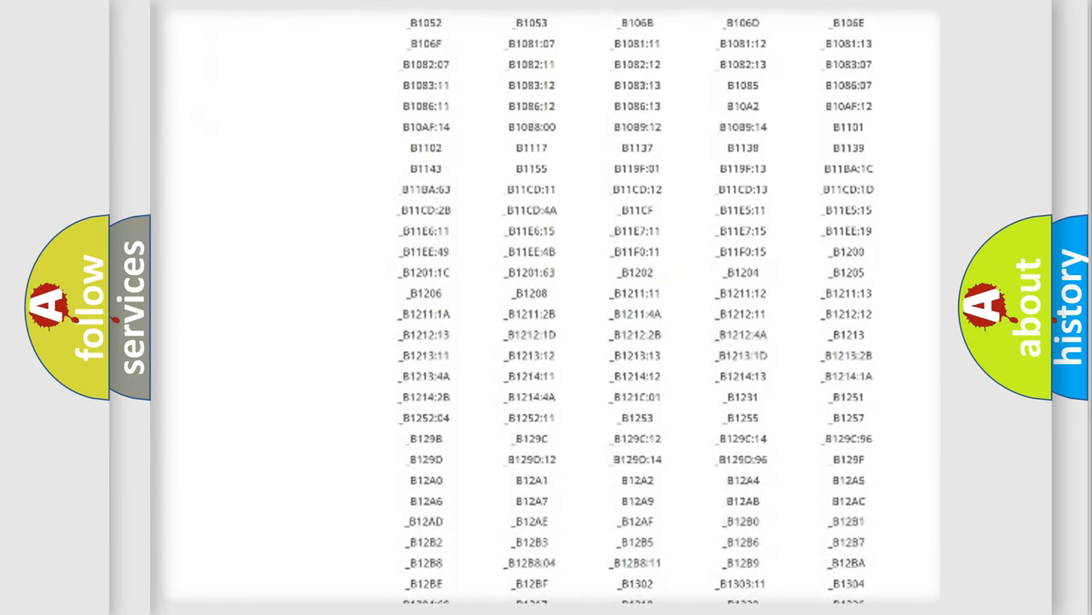
{"action": "scroll", "scroll_direction": "down", "scroll_amount": 3}
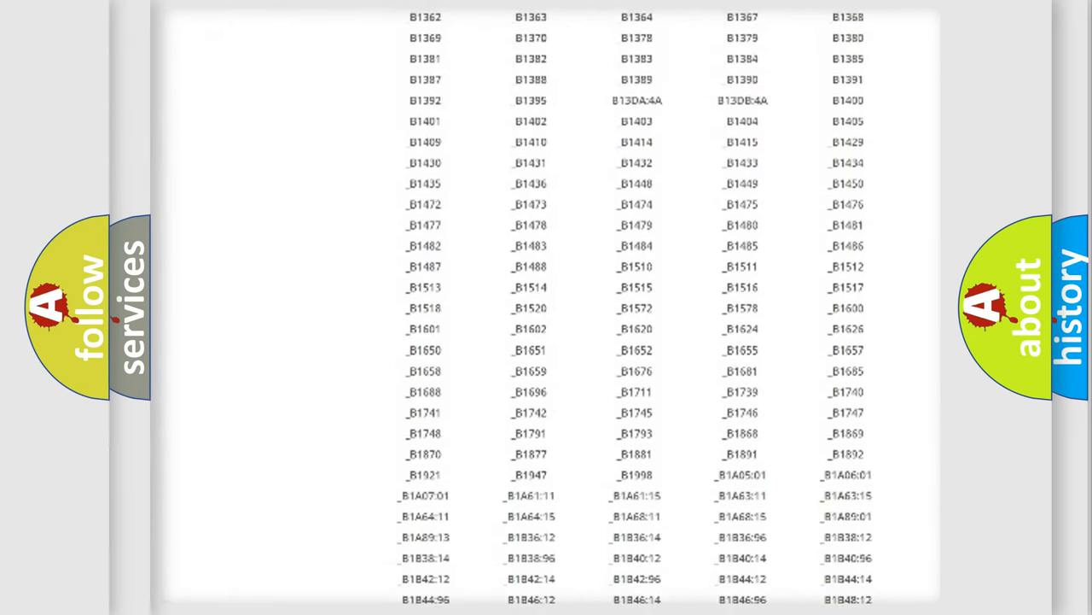
{"action": "scroll", "scroll_direction": "up", "scroll_amount": 3}
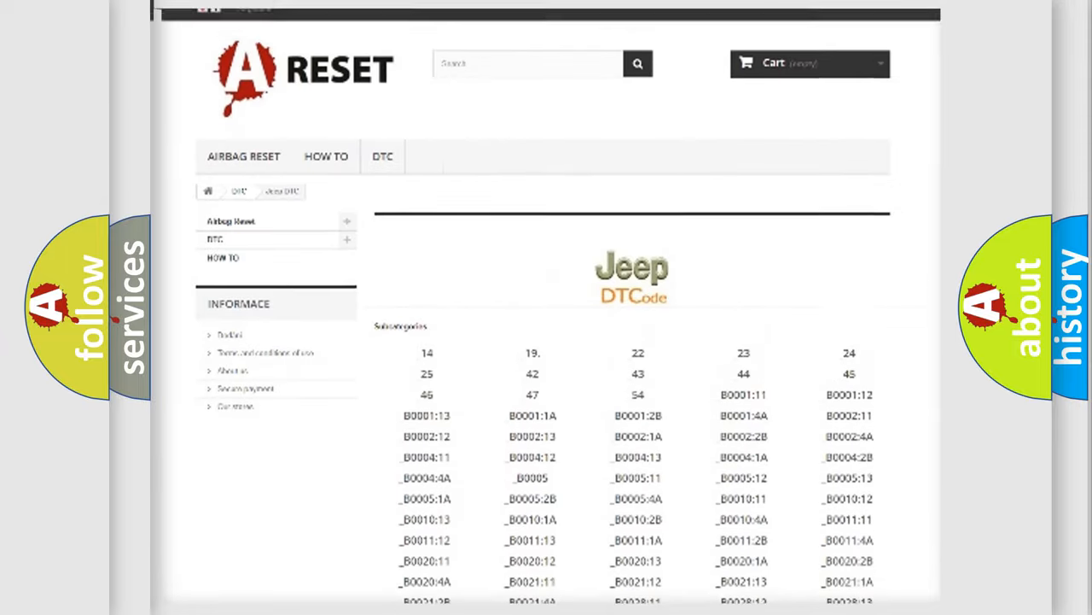